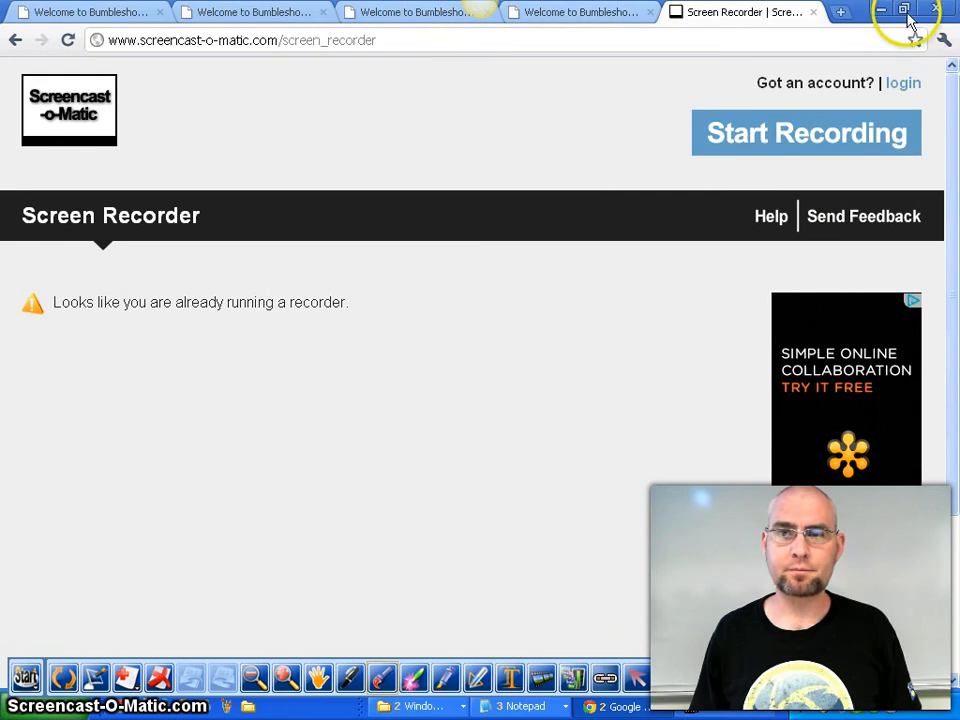
pyautogui.click(919, 22)
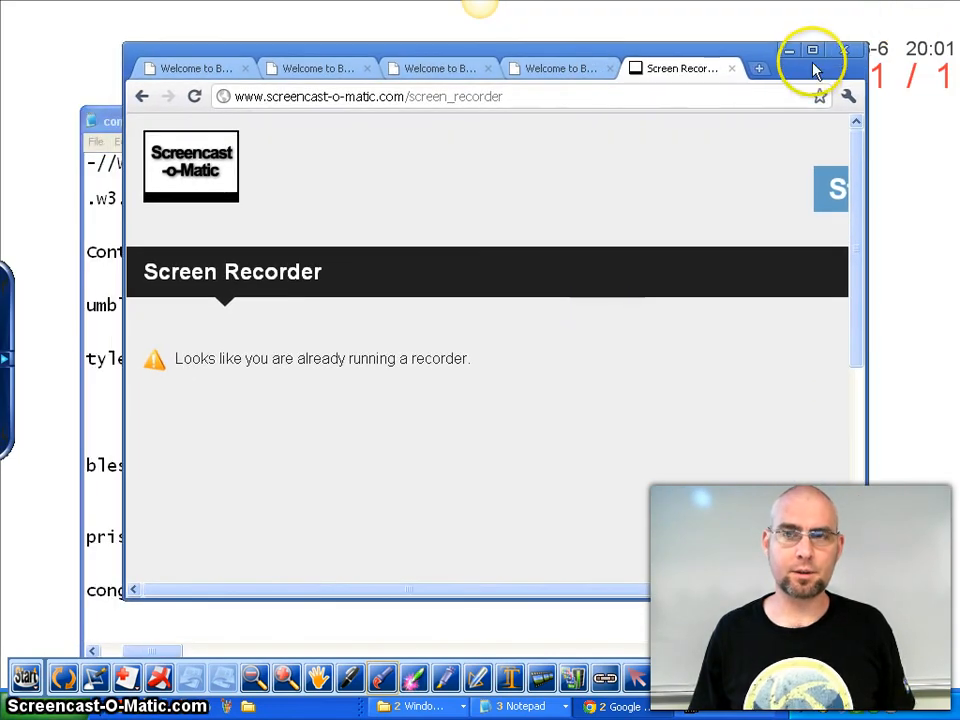
pyautogui.click(813, 50)
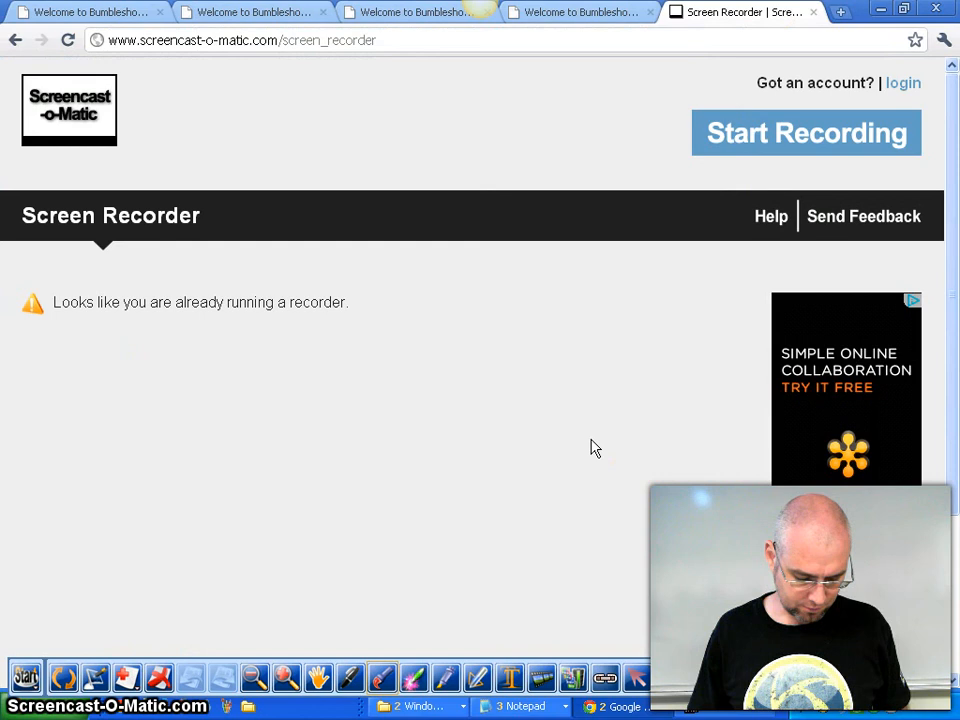